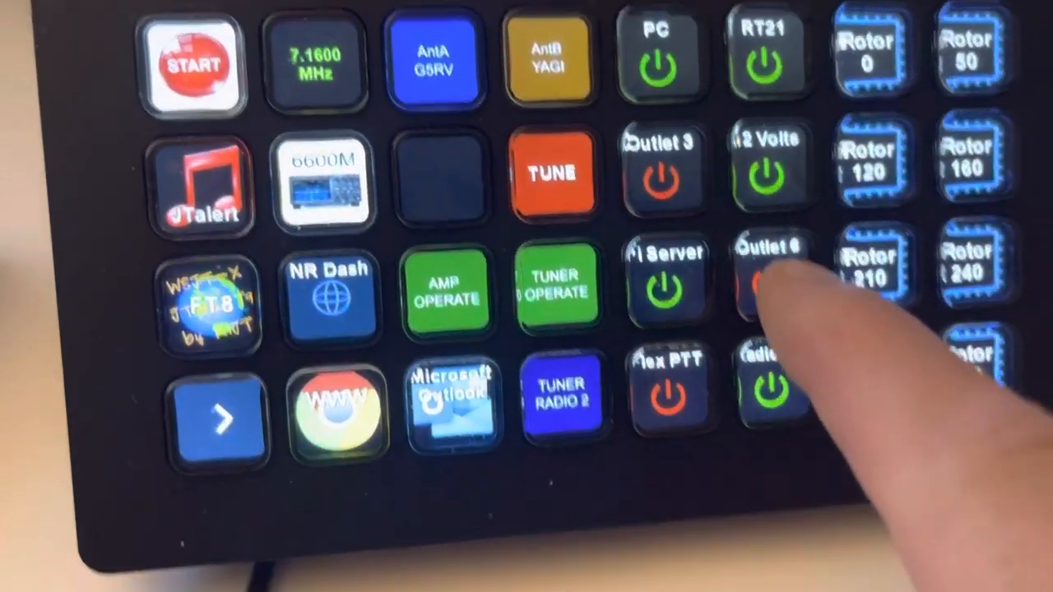
# Toggle the TUNER OPERATE key so the tuner shows TUNER STANDBY.
pyautogui.click(765, 280)
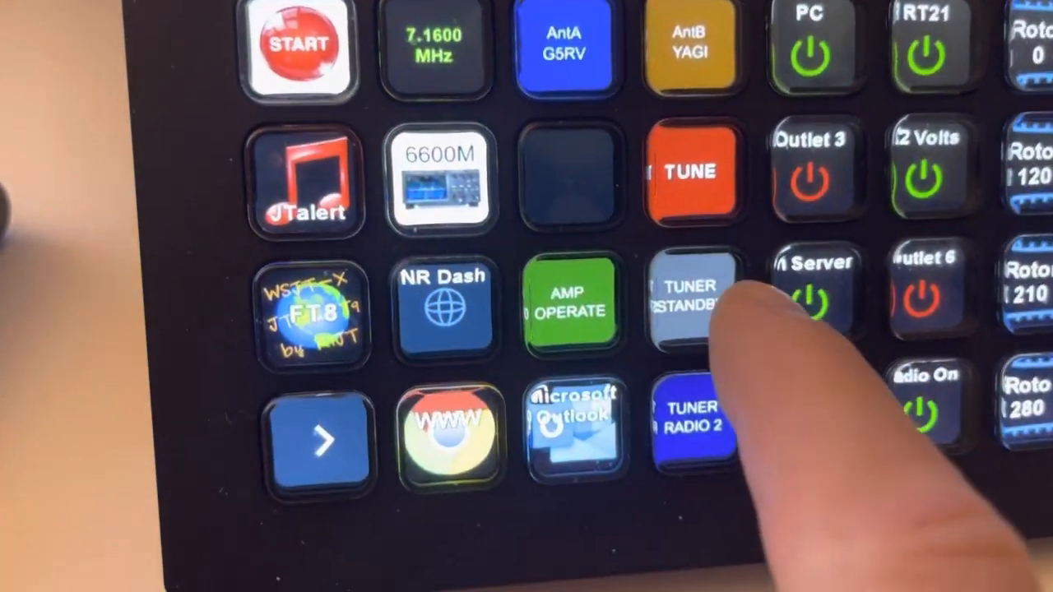
pyautogui.click(691, 304)
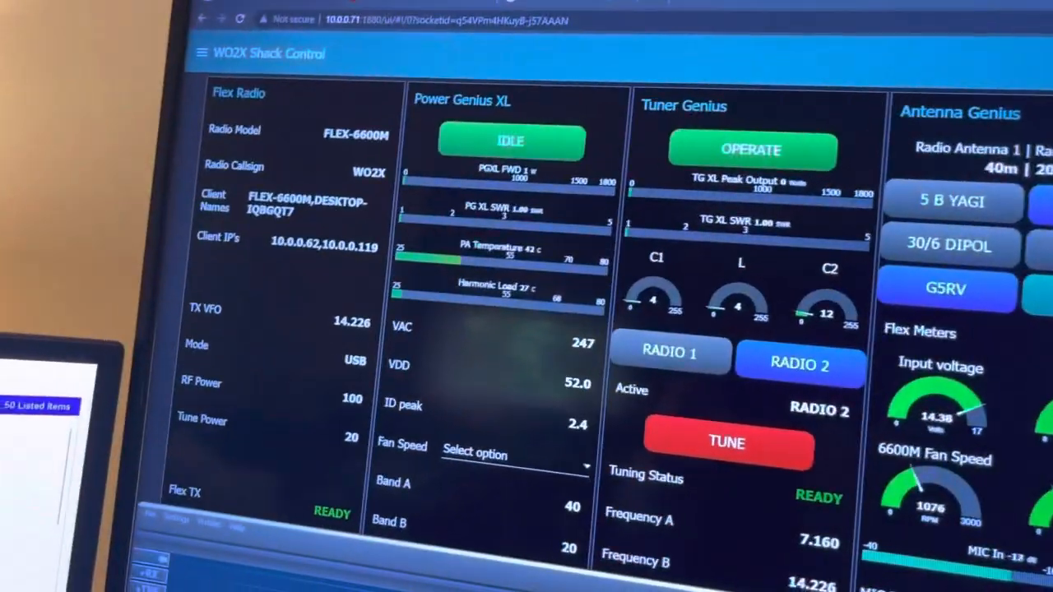
# Switch the Power Genius XL amplifier from IDLE to STANDBY on the dashboard.
pyautogui.click(510, 142)
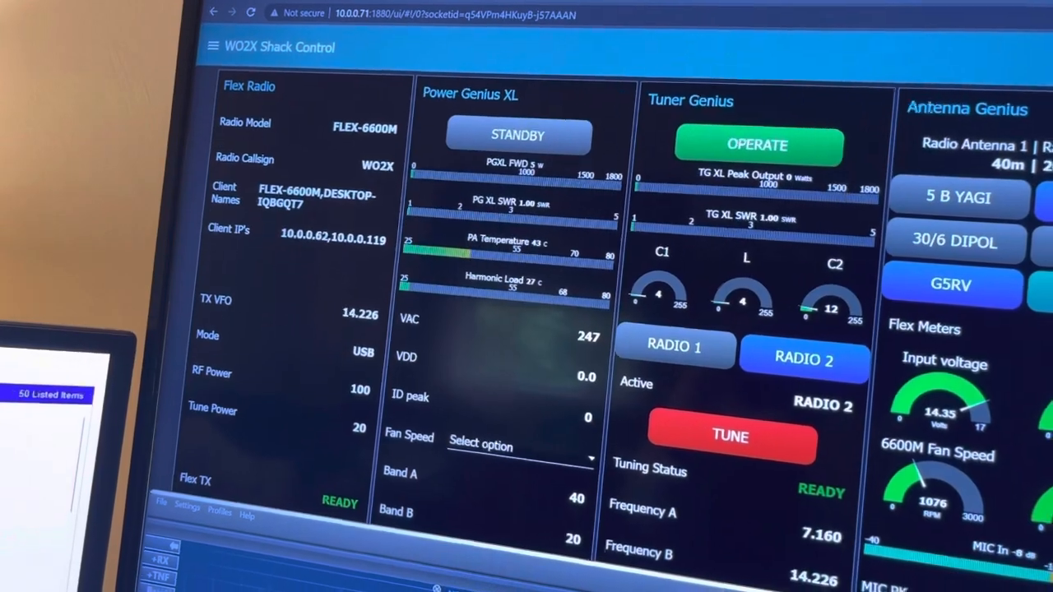